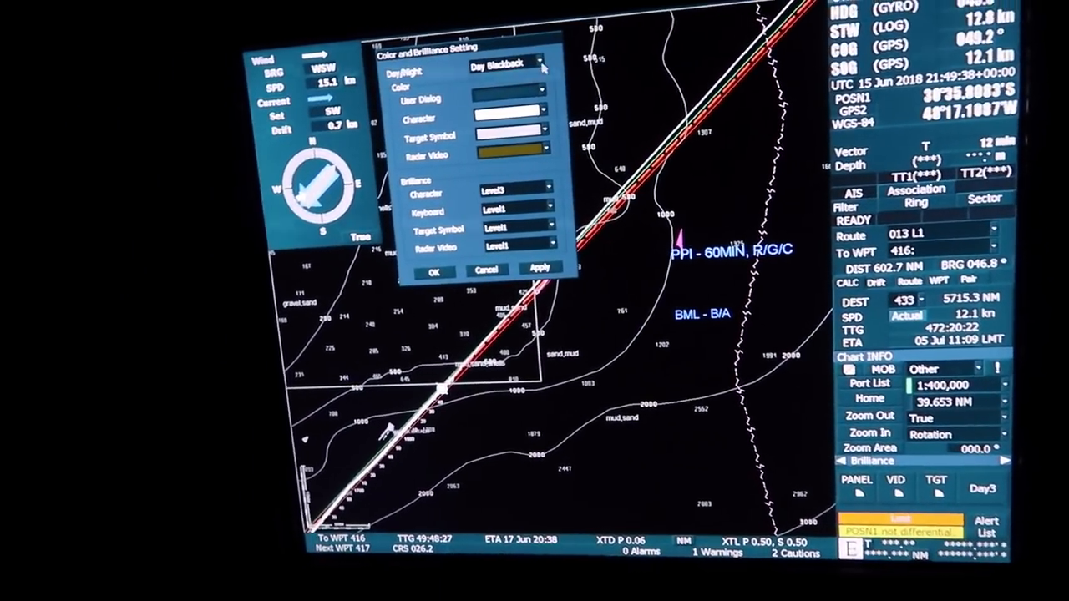
Set Day/Night to Day Bright in Color and Brilliance Setting and confirm with OK
click(551, 82)
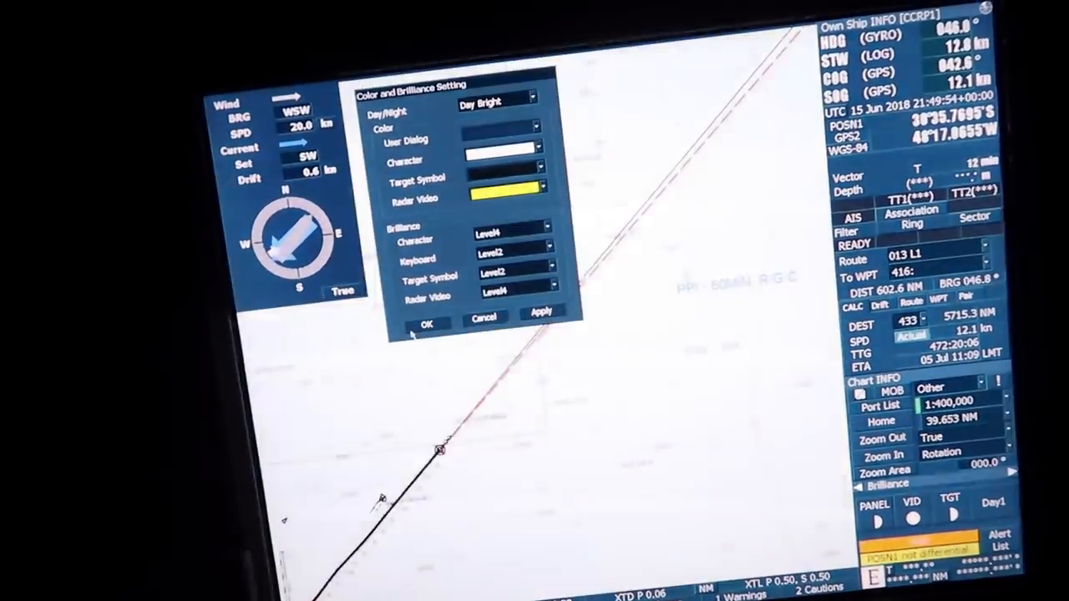
click(426, 323)
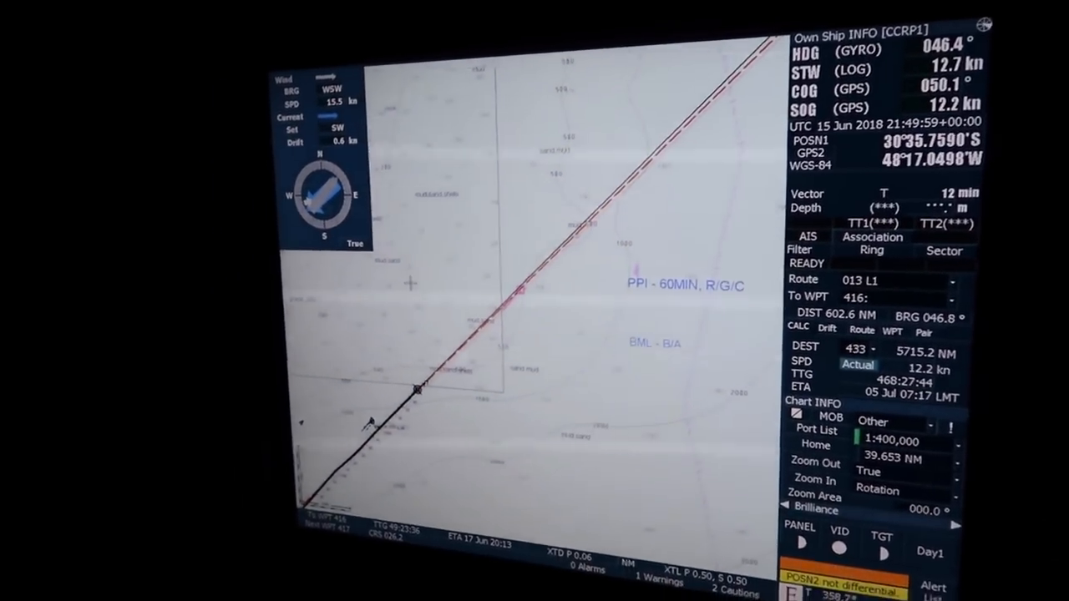
click(459, 7)
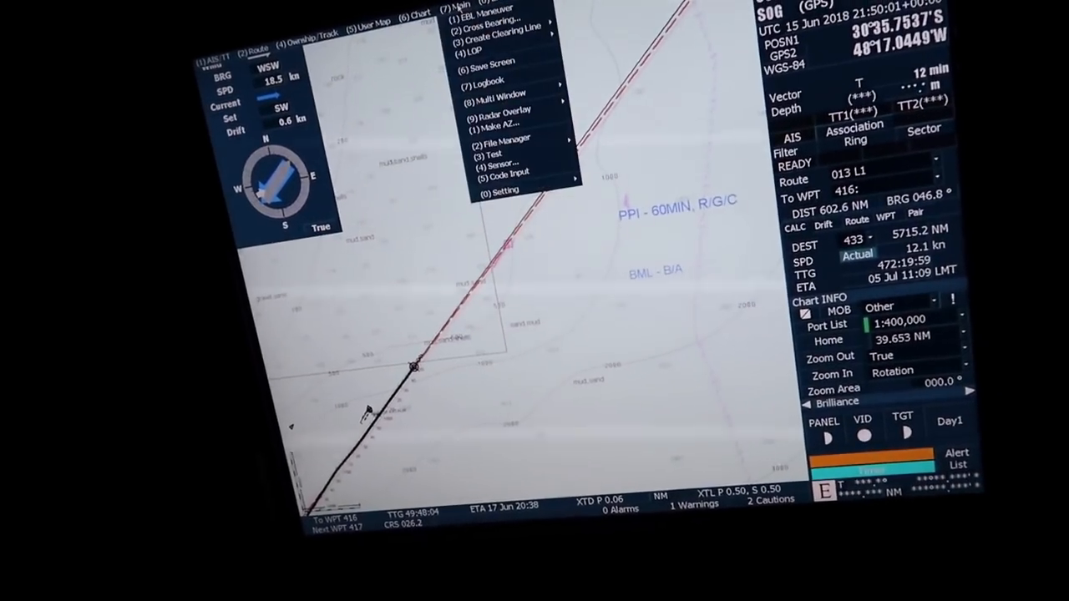